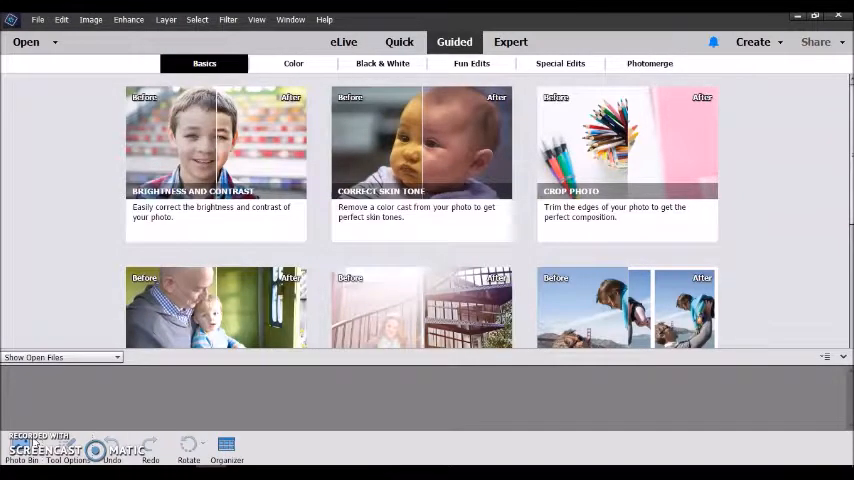
- Scroll through the guided edit categories looking for the Photo Text effect
scroll(down, 3)
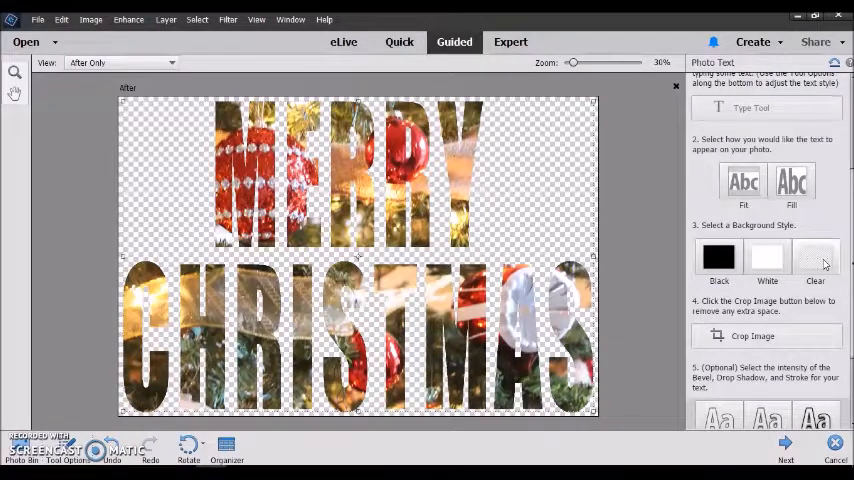
- Keep the Clear background style so the ornament-filled MERRY CHRISTMAS sits on transparency
click(510, 40)
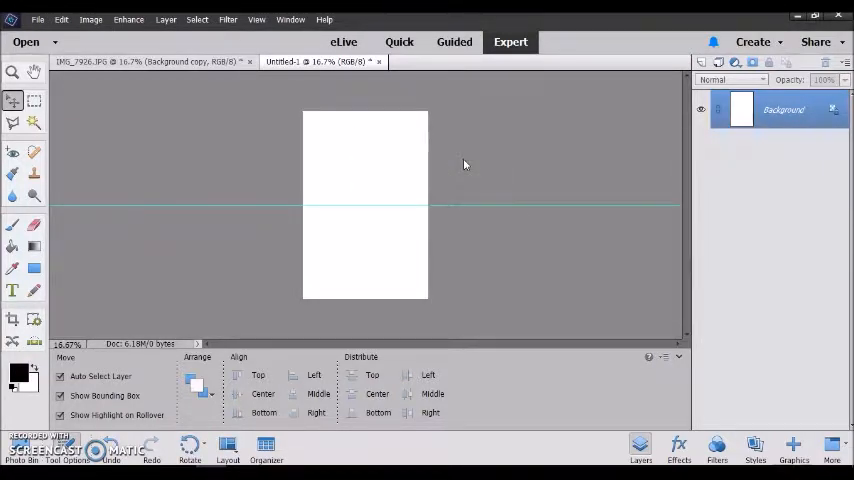